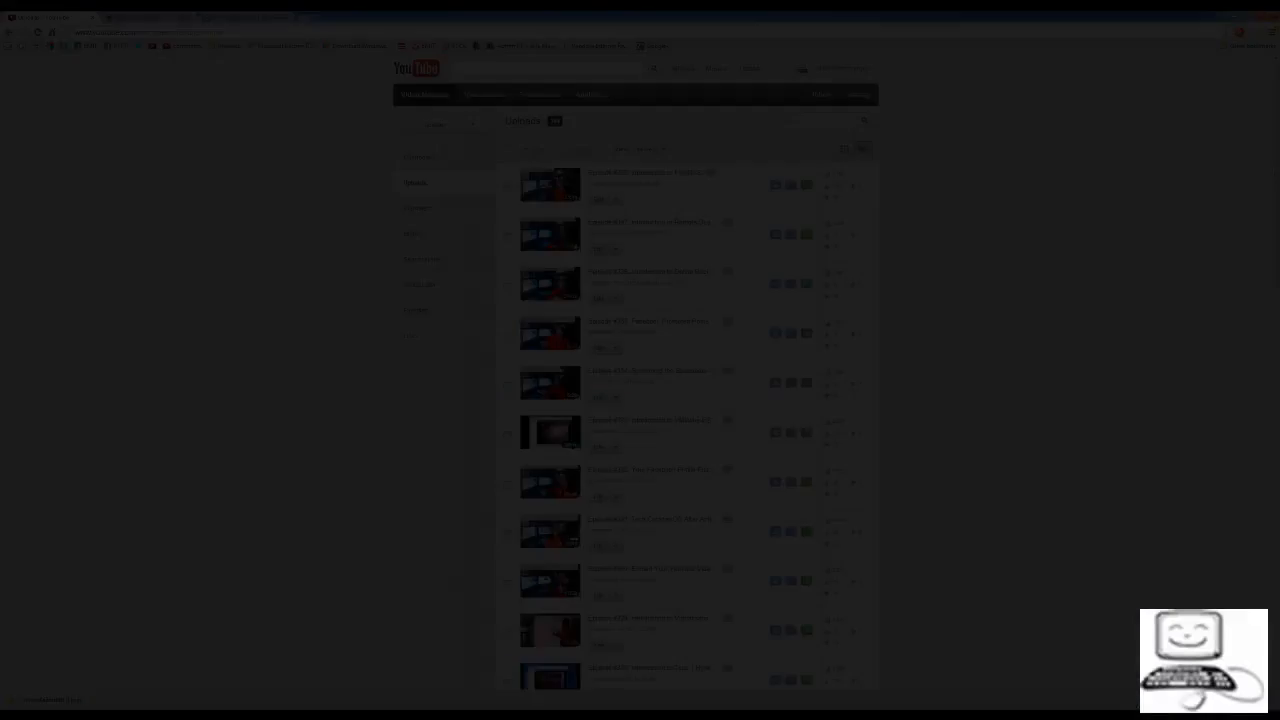
- Switch to the Hopkins Programming VB Doodle tab showing the download-discontinued notice
{"action": "left_click", "coordinate": [145, 17]}
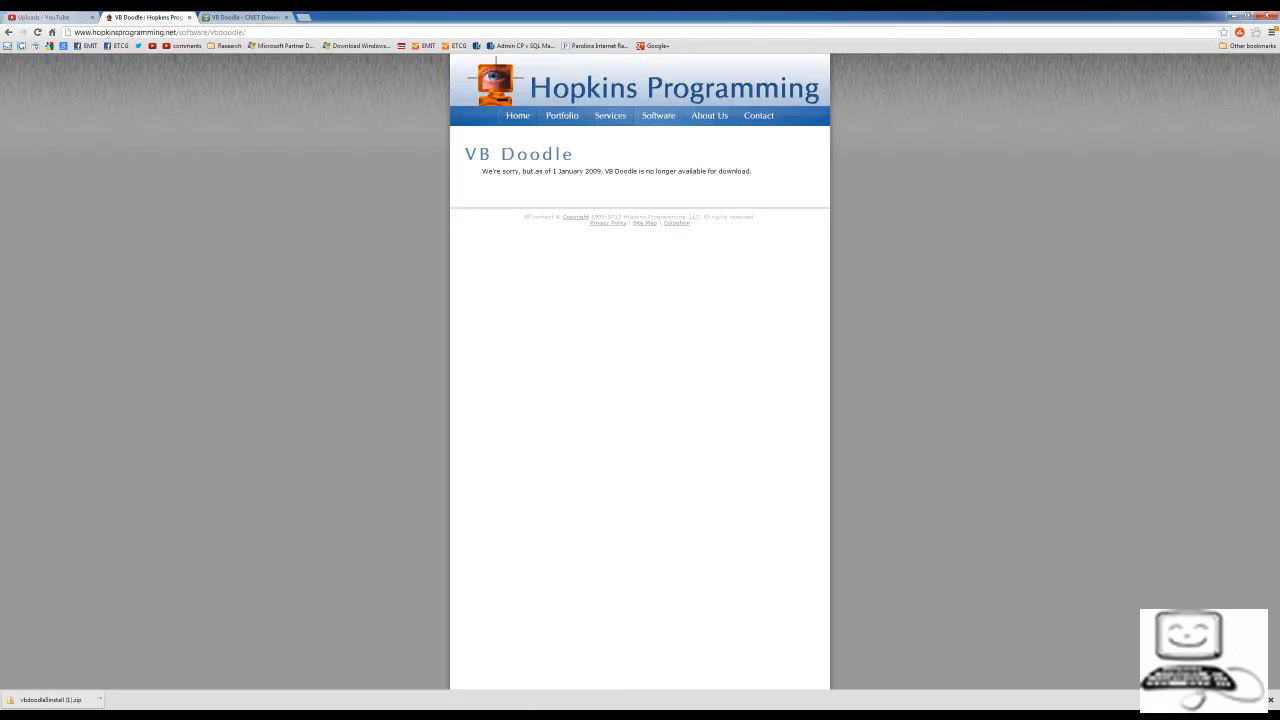
- View the CNET Download.com VB Doodle 5.0 listing and select its title
{"action": "left_click", "coordinate": [255, 17]}
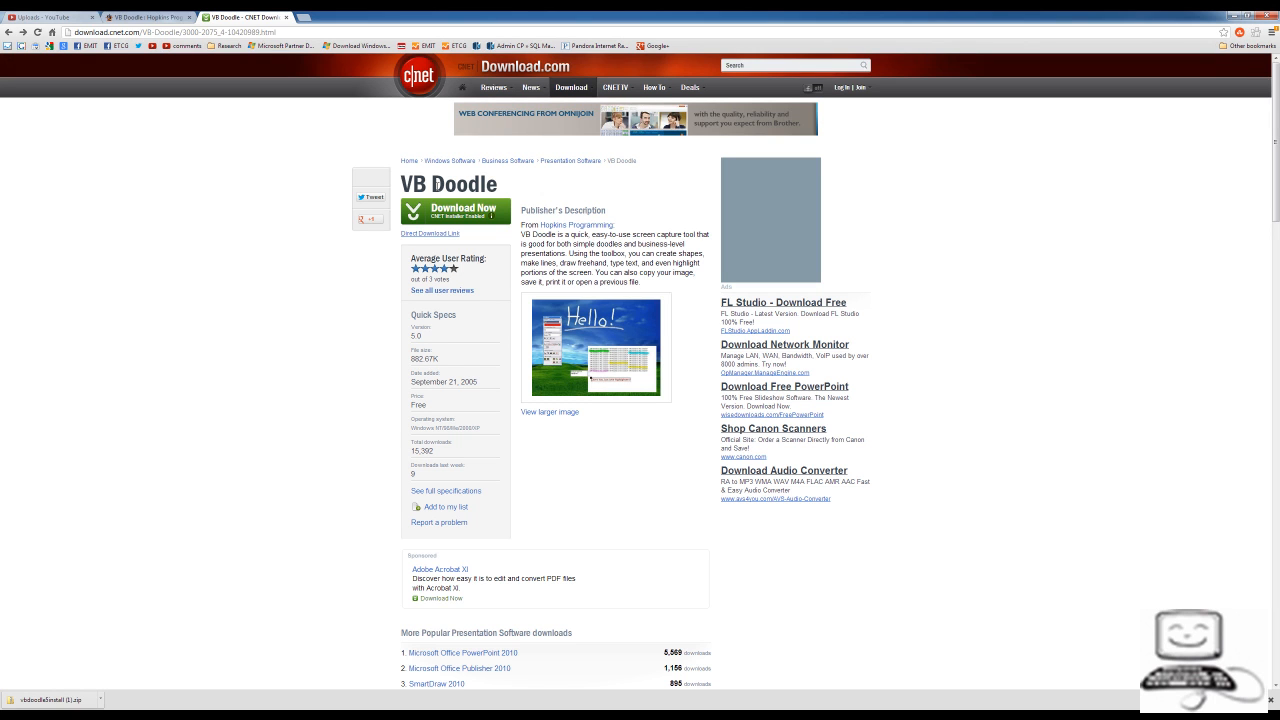
{"action": "double_click", "coordinate": [470, 184]}
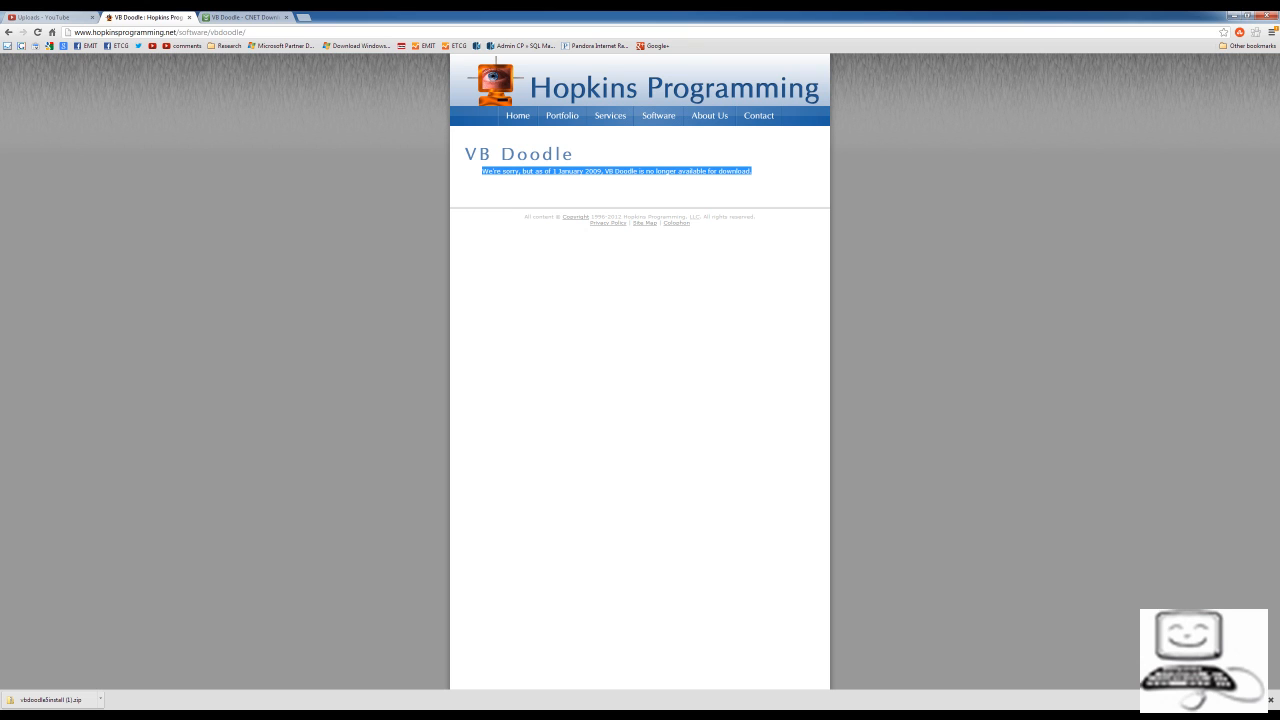
{"action": "left_click", "coordinate": [245, 17]}
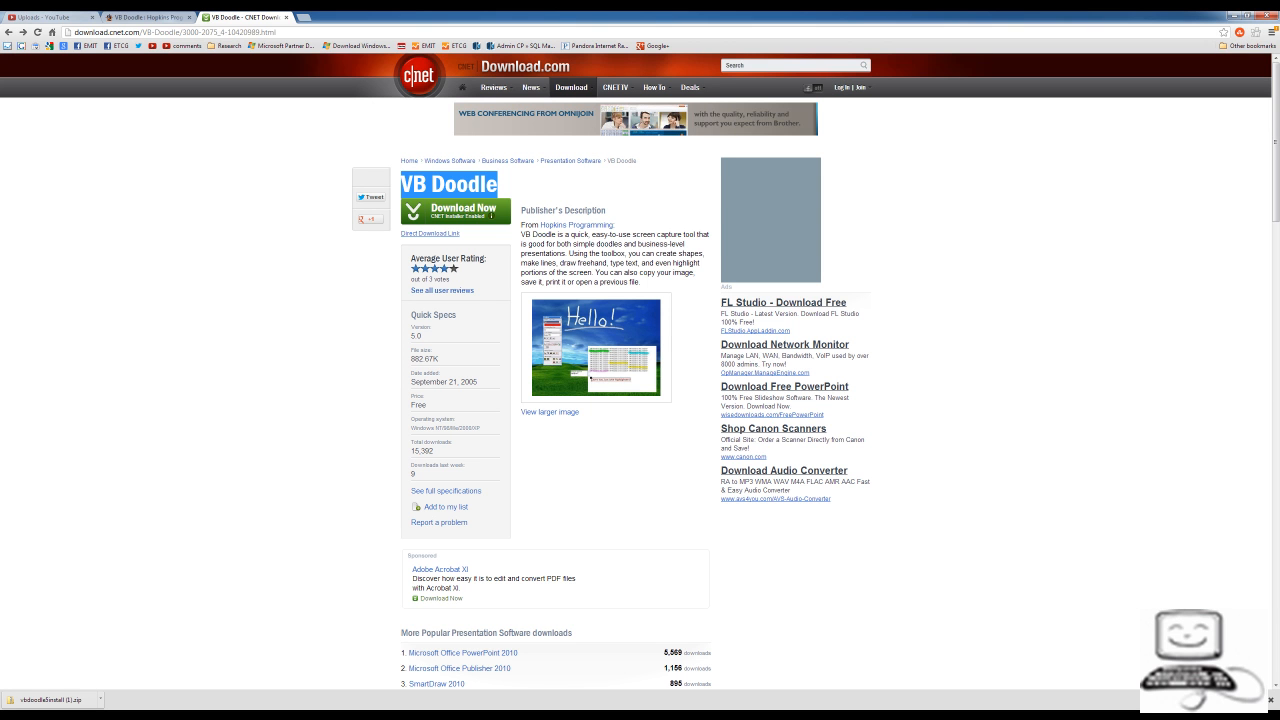